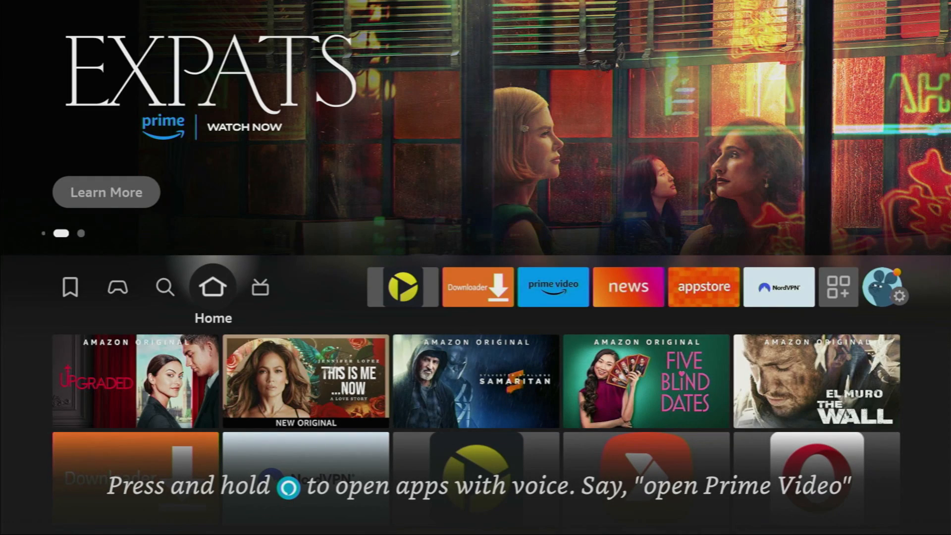
- Move from the home row to the magnifier icon and open Search
click(478, 287)
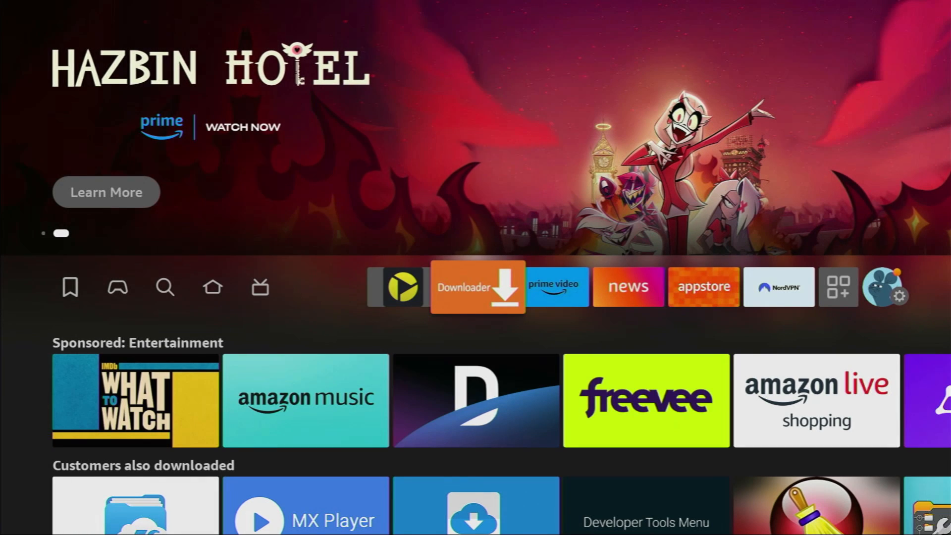
click(213, 287)
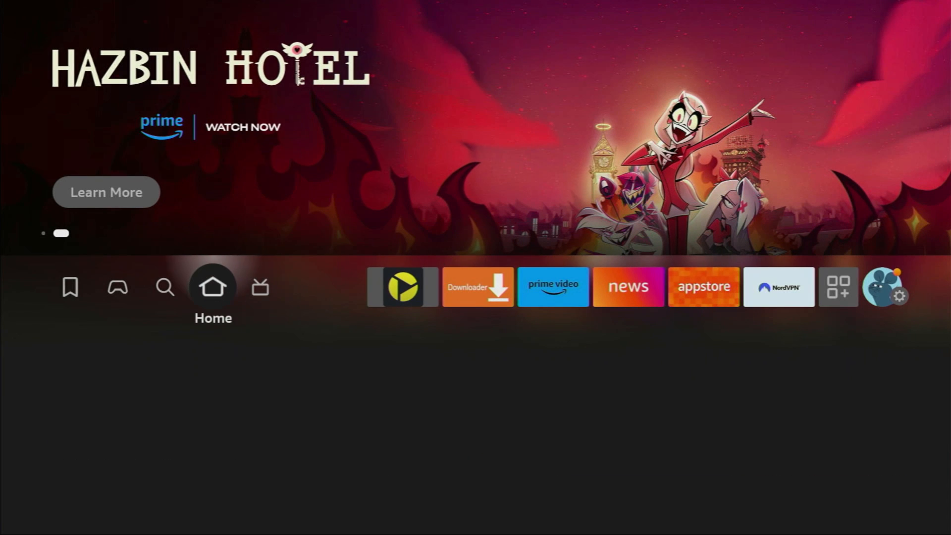
click(165, 287)
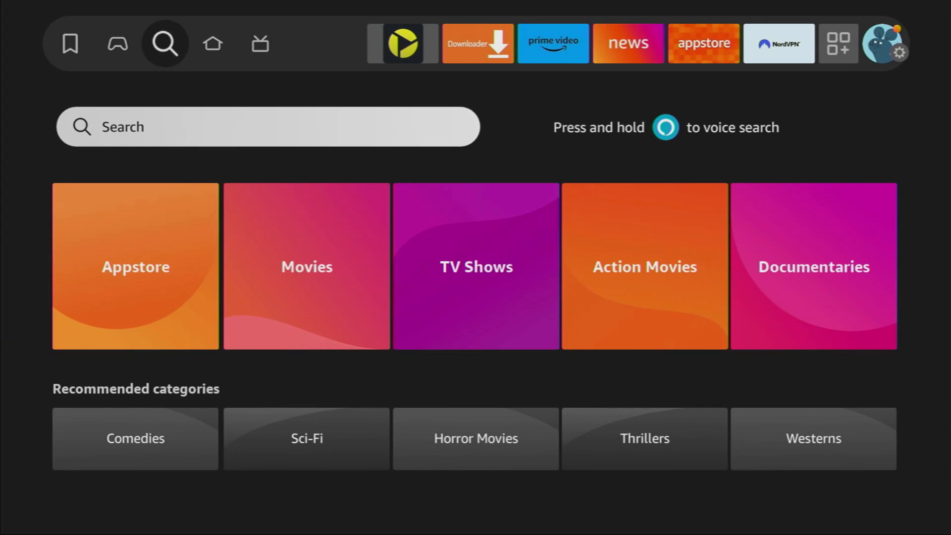
- Search 'Dow' with the on-screen keyboard and pick the Downloader suggestion
click(267, 126)
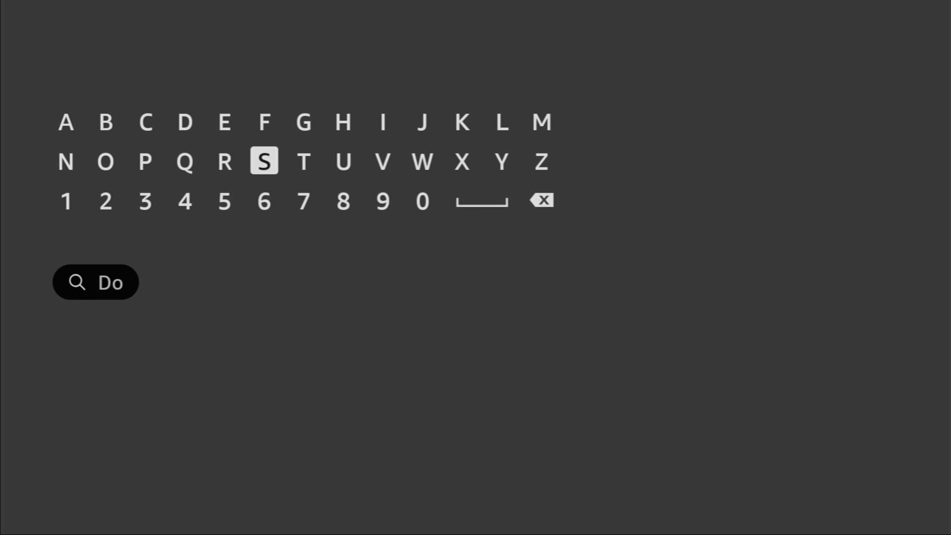
click(422, 162)
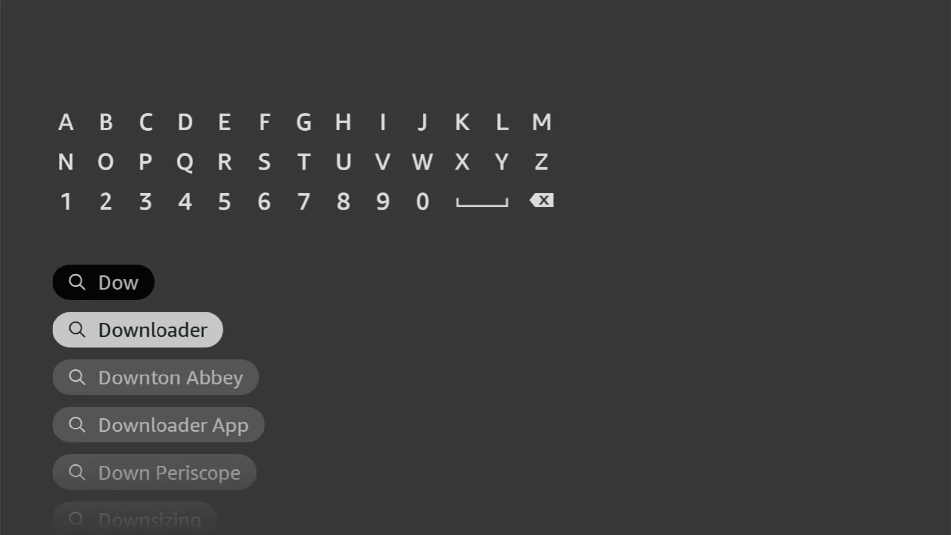
click(137, 329)
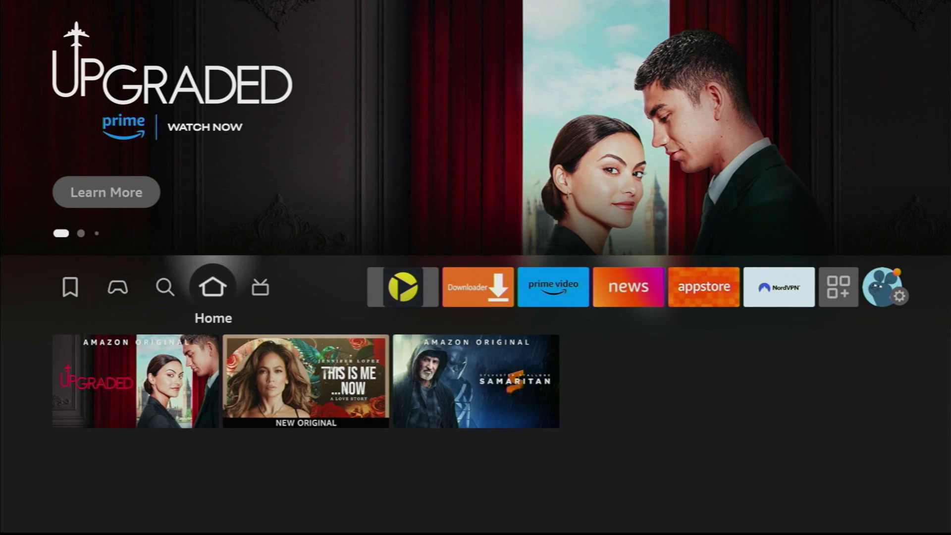
- Go to the gear icon in Settings and choose the My Fire TV tile
click(261, 286)
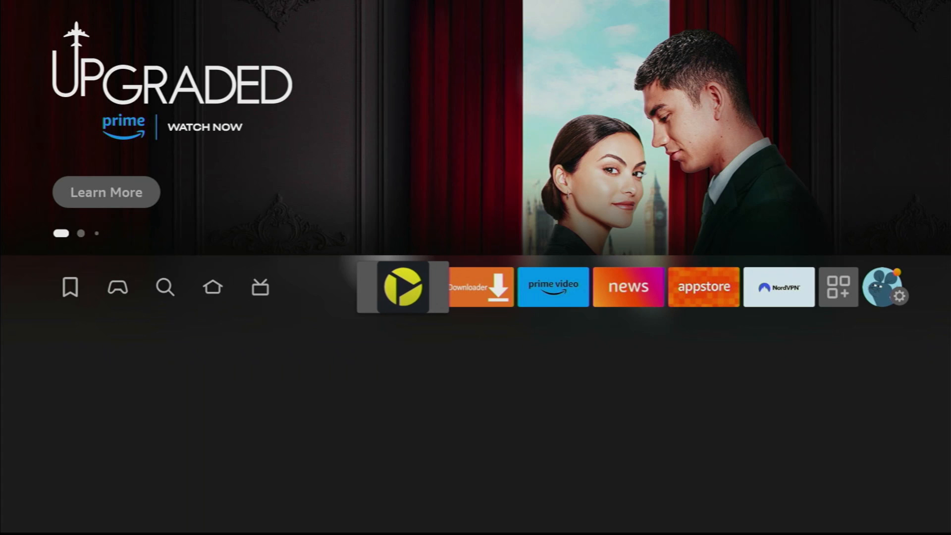
click(904, 297)
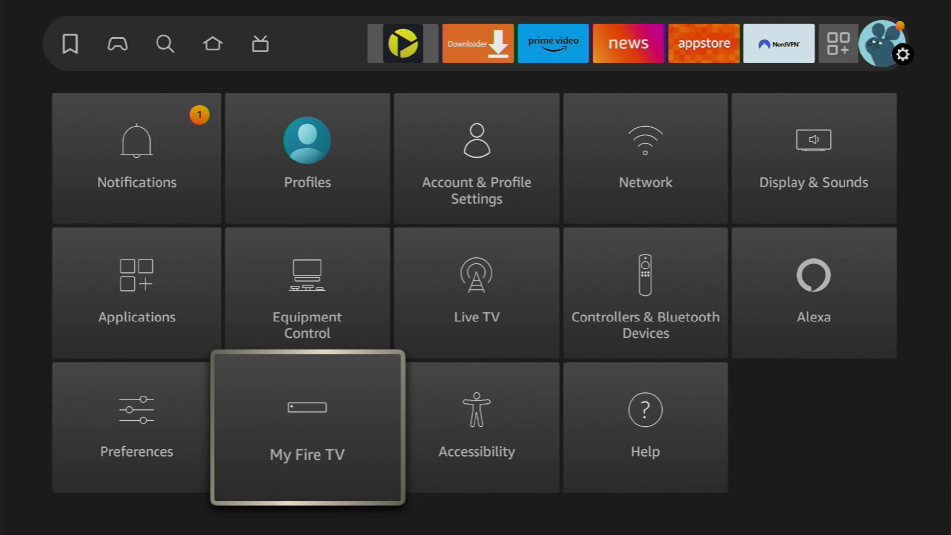
click(307, 427)
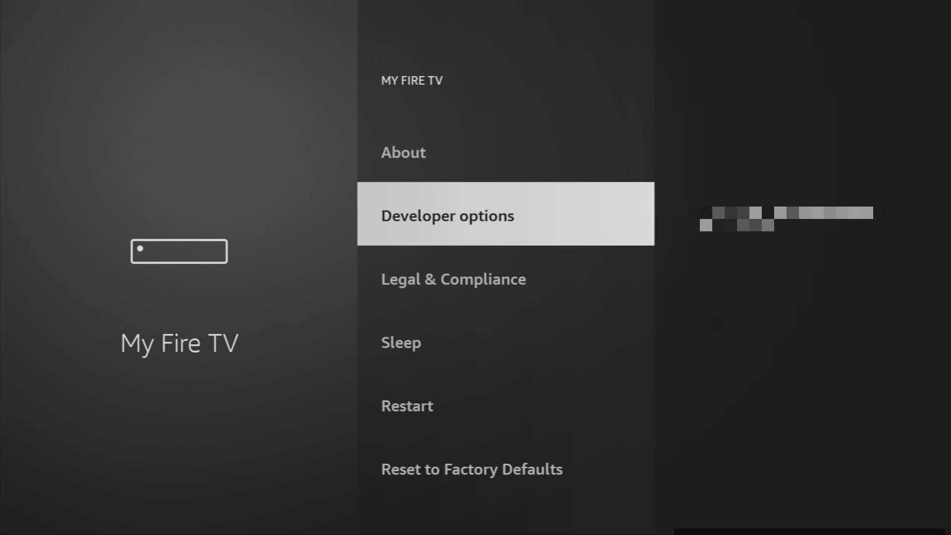
- Confirm ADB debugging is ON in Developer options, then go Home
click(403, 152)
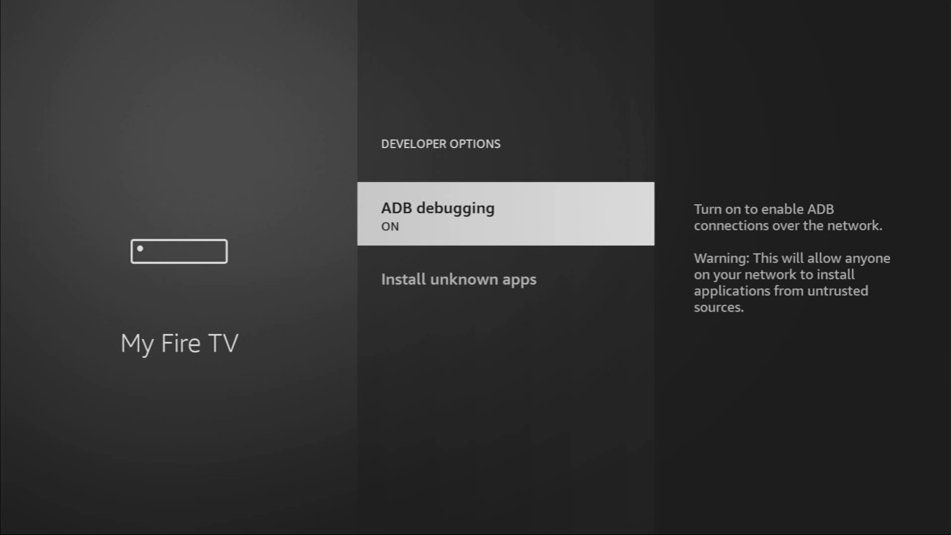
key(Down)
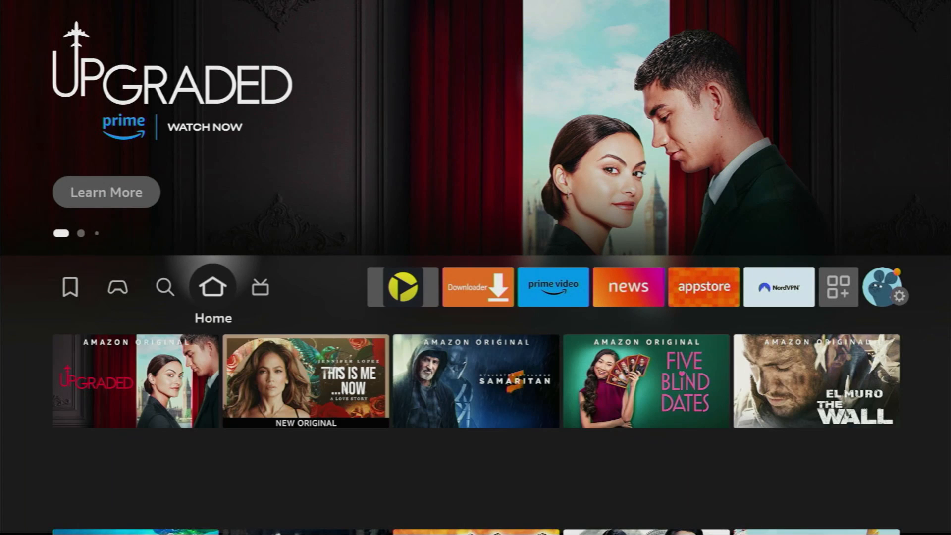
- Open Your Apps & Channels, scroll to NordVPN, and launch it
click(627, 286)
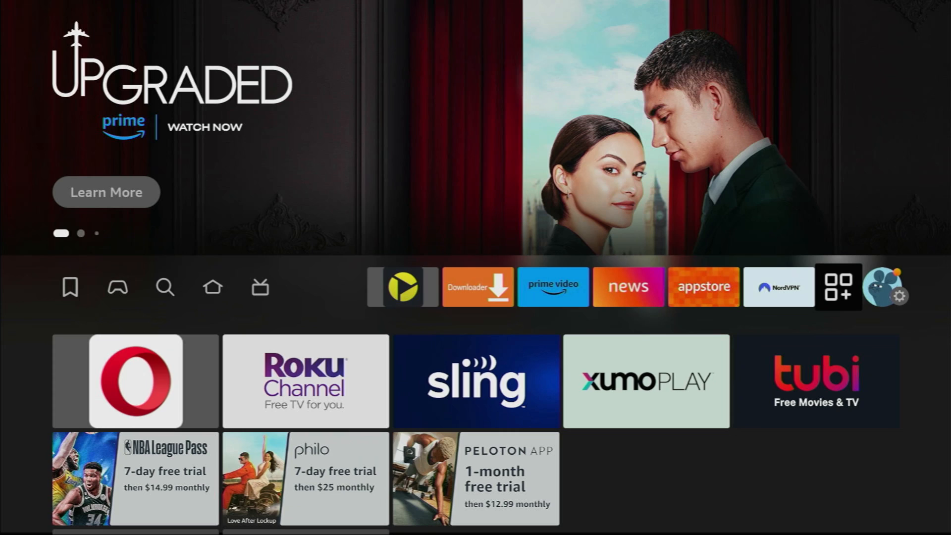
click(839, 286)
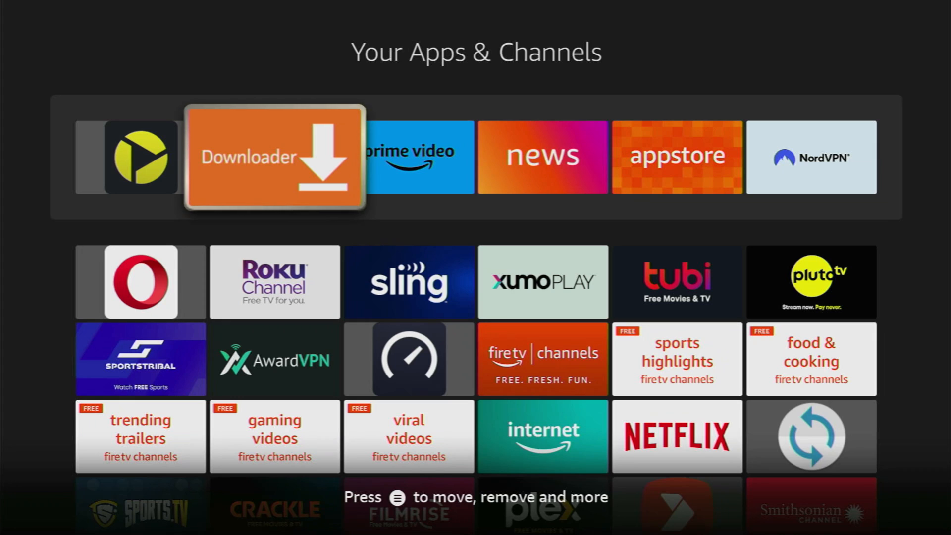
scroll(right, 3)
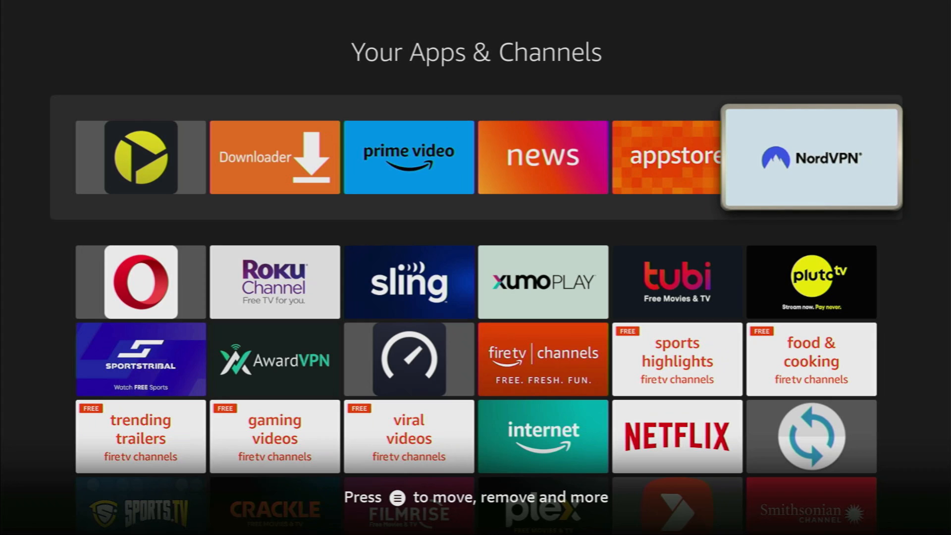
click(810, 158)
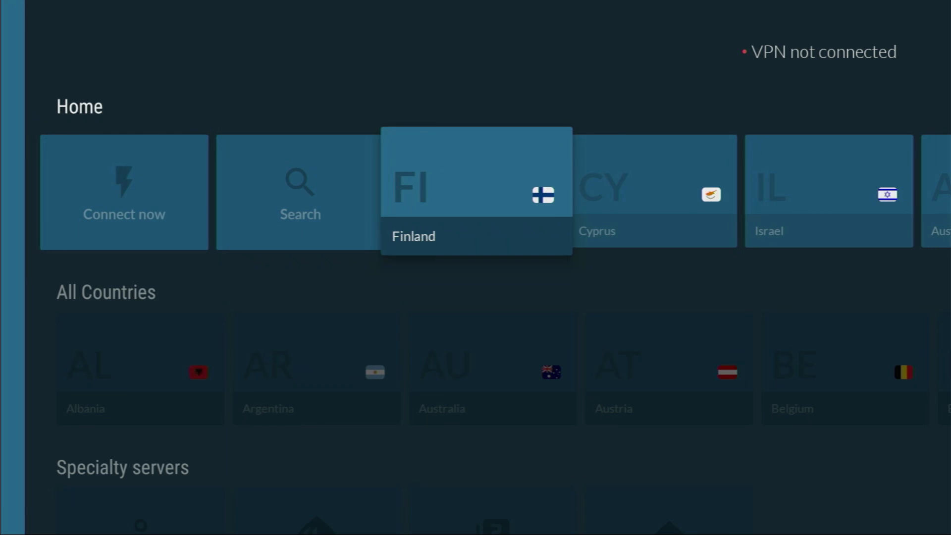
- Scroll the All Countries row and connect to Belgium #206
scroll(right, 3)
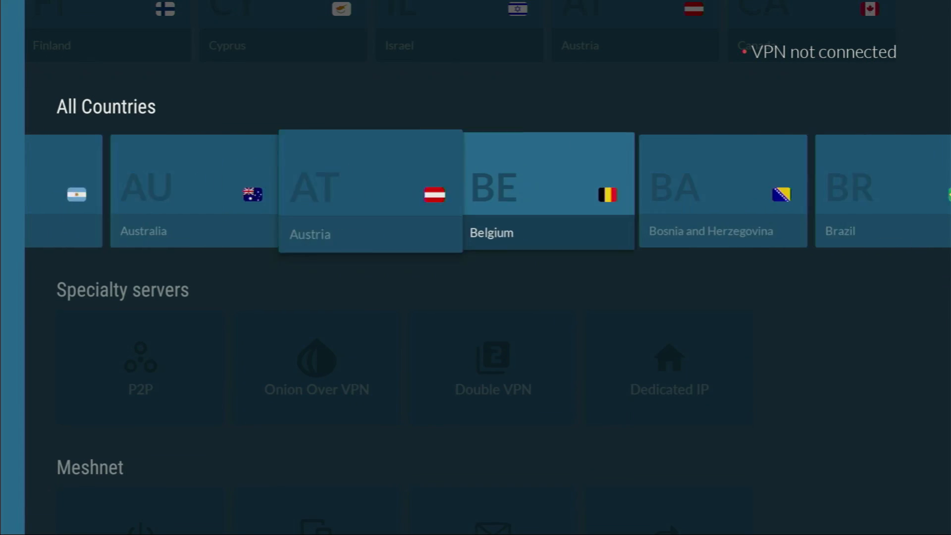
click(547, 188)
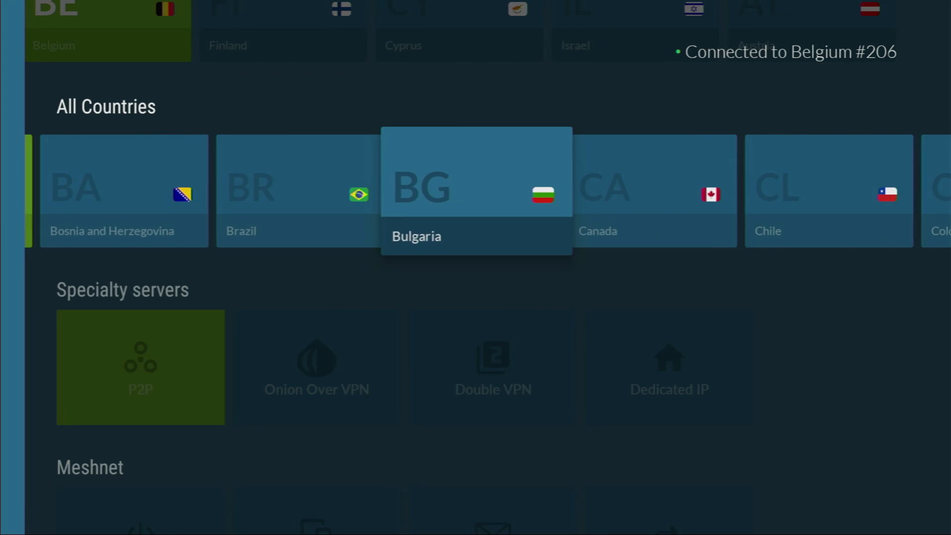
scroll(right, 3)
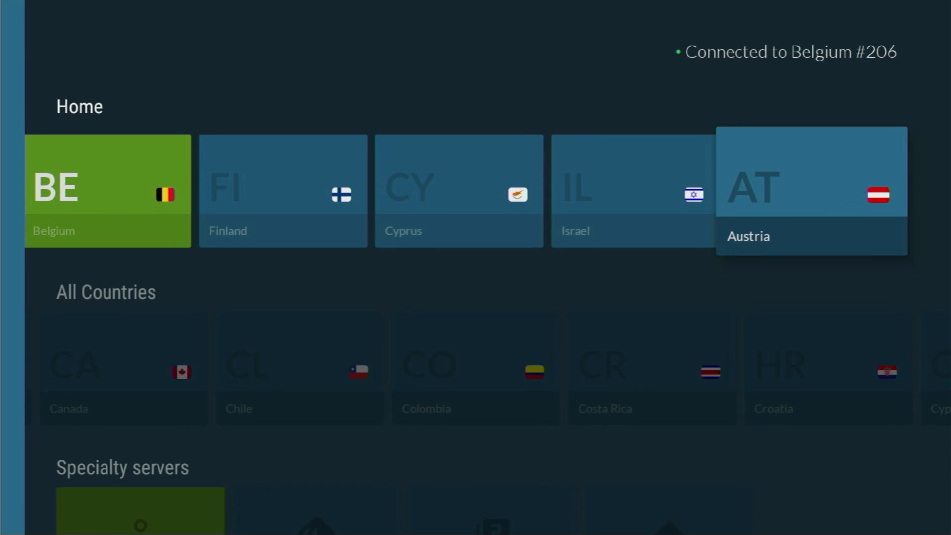
scroll(down, 3)
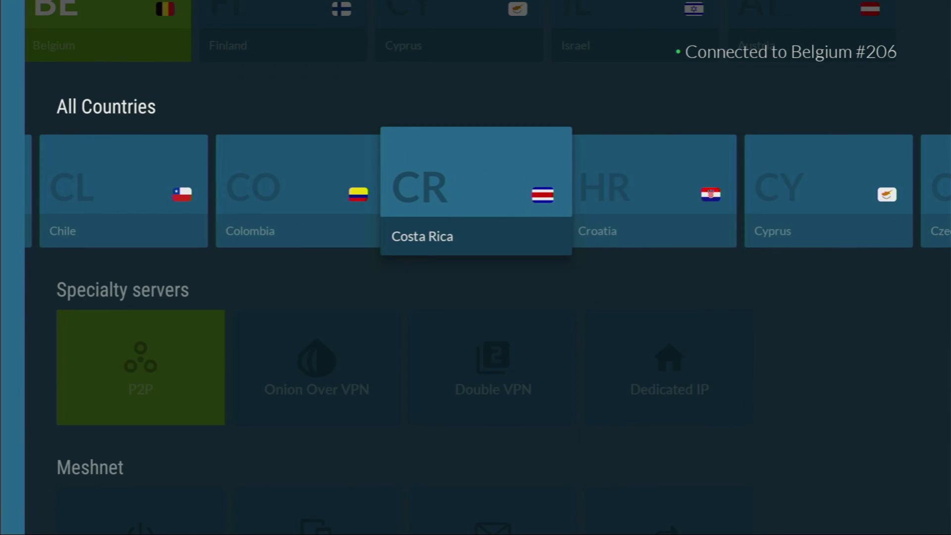
scroll(right, 3)
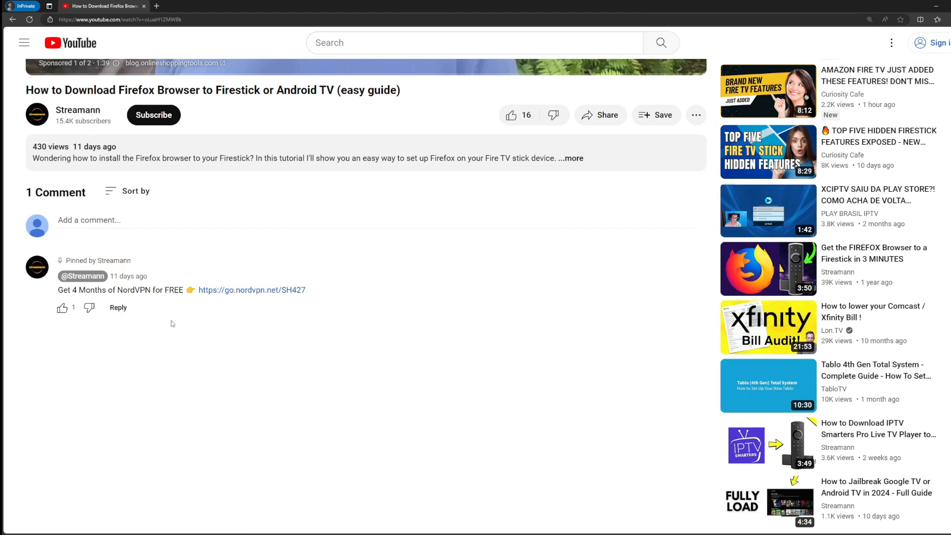
- Select the go.nordvpn.net offer link in the video's pinned comment
double_click(251, 290)
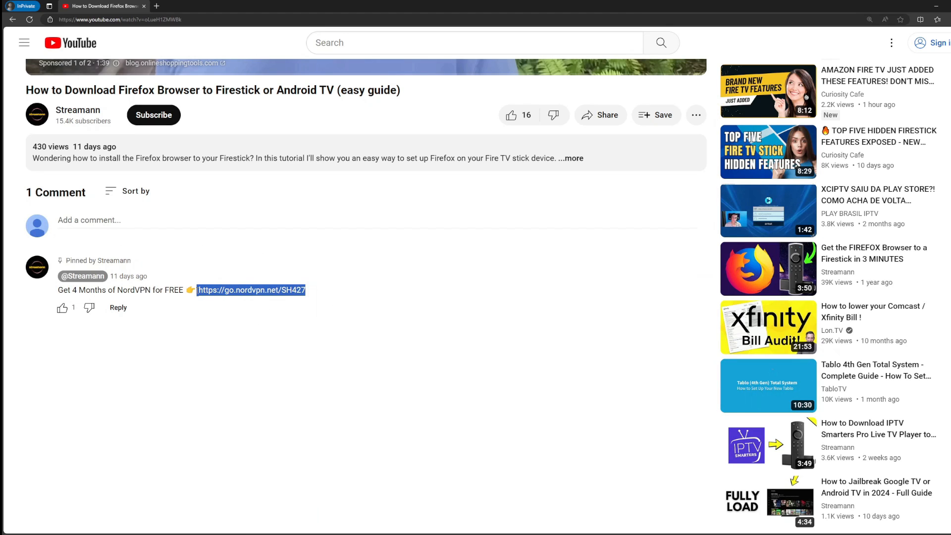
click(252, 290)
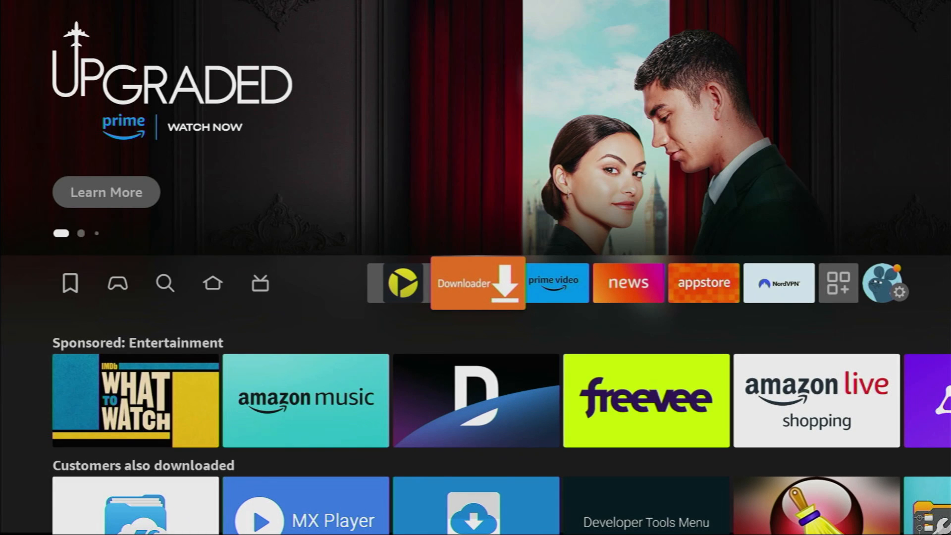
- Launch Downloader from the home row and enter 'iptvsmarters.com' as the URL
click(478, 283)
text(iptvsmarters.com)
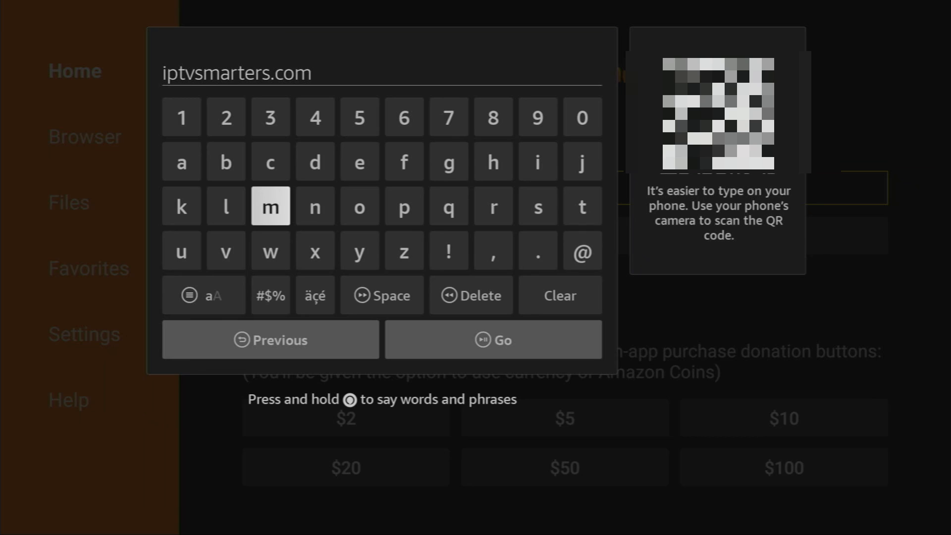
mouse_move(270, 339)
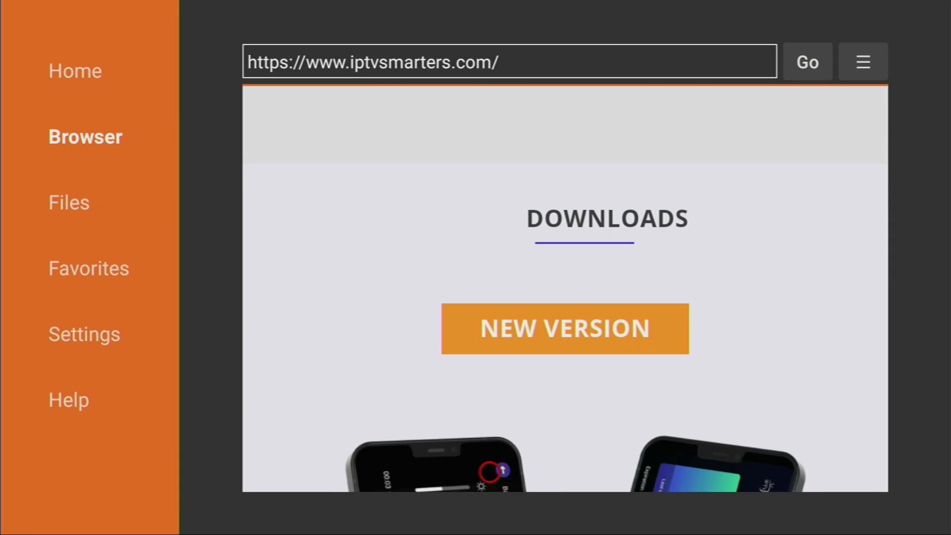
- Scroll the iptvsmarters.com page to the New Version 4.0 .APK FILE button
scroll(up, 3)
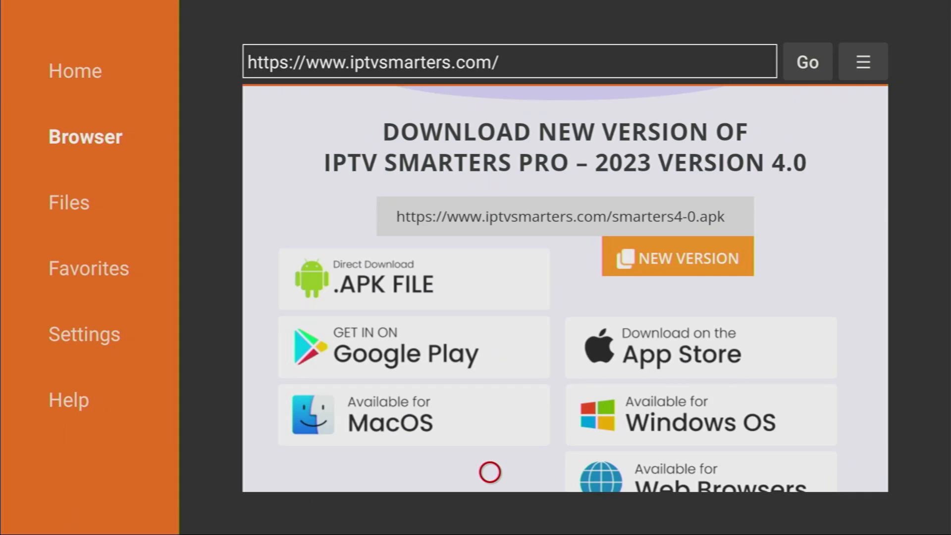
mouse_move(489, 248)
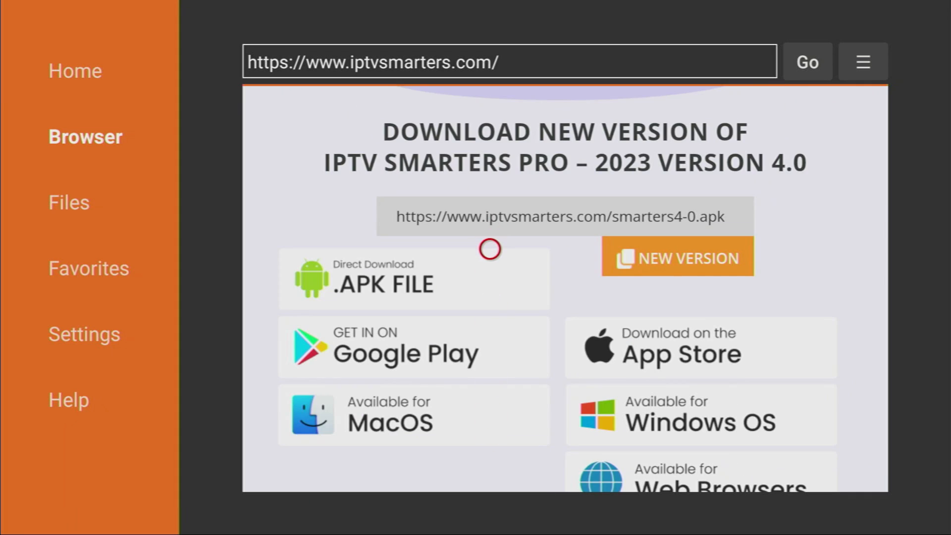
mouse_move(416, 282)
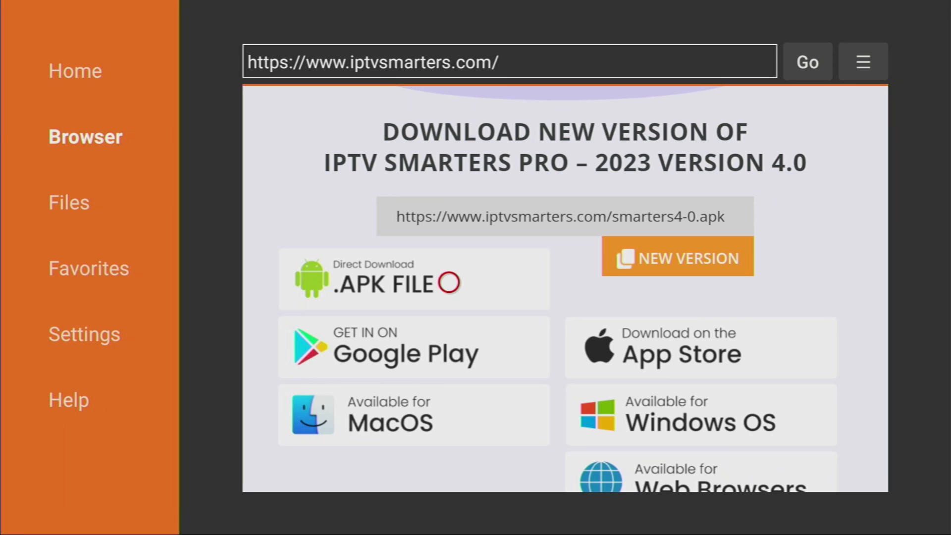
scroll(down, 3)
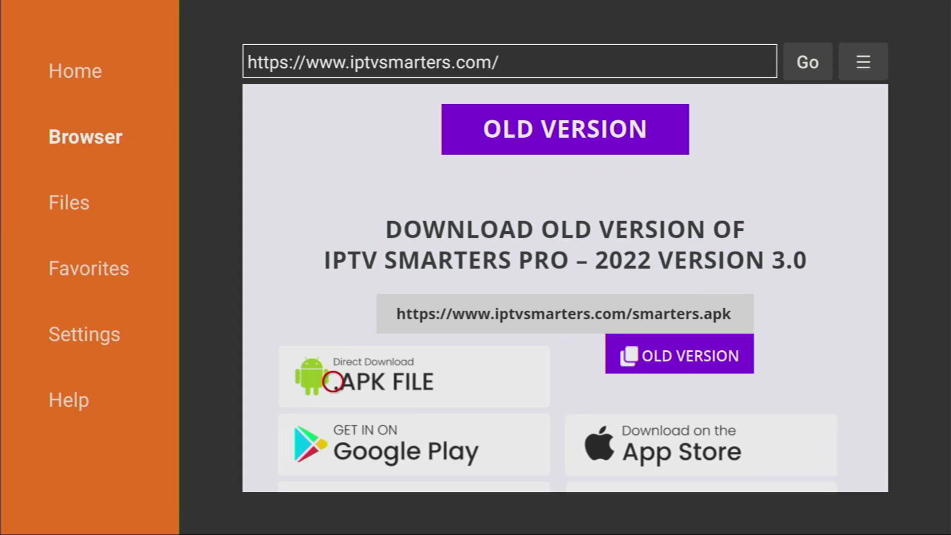
mouse_move(472, 382)
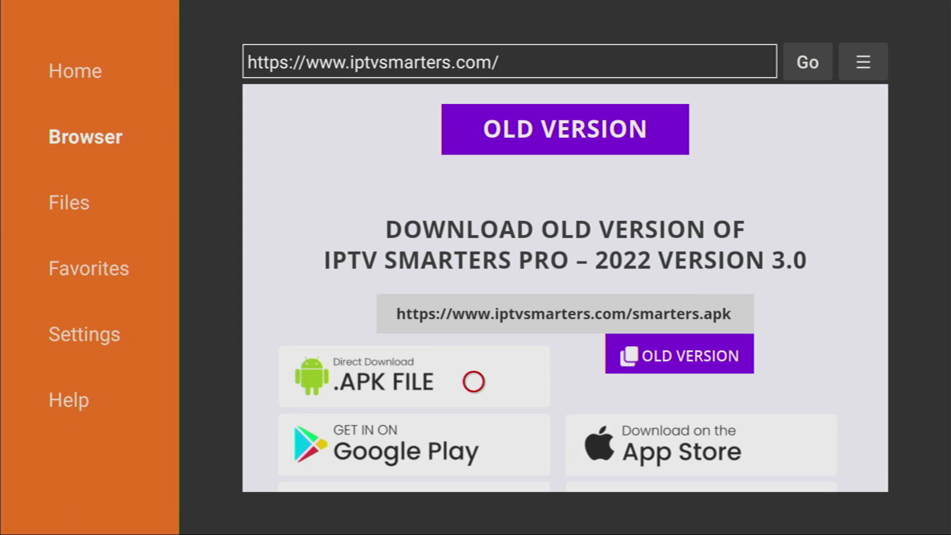
mouse_move(415, 184)
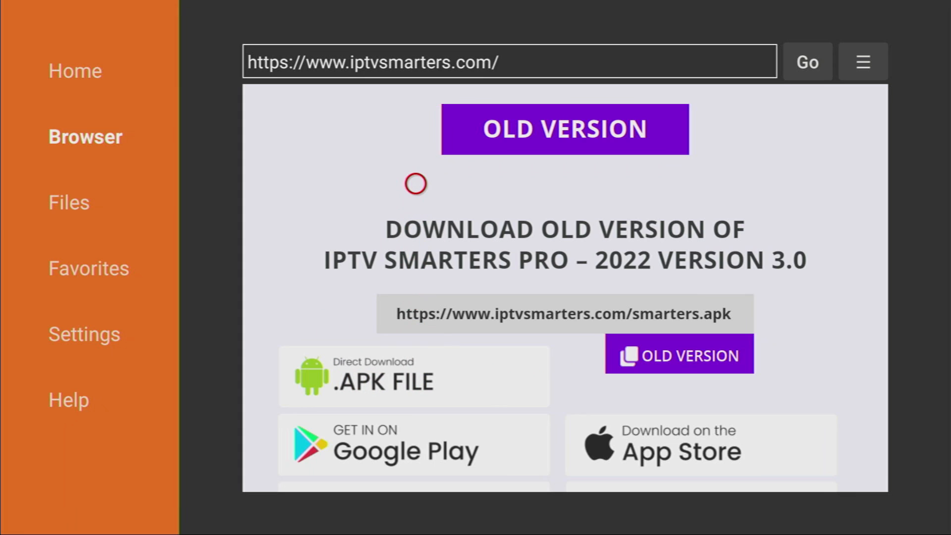
scroll(down, 3)
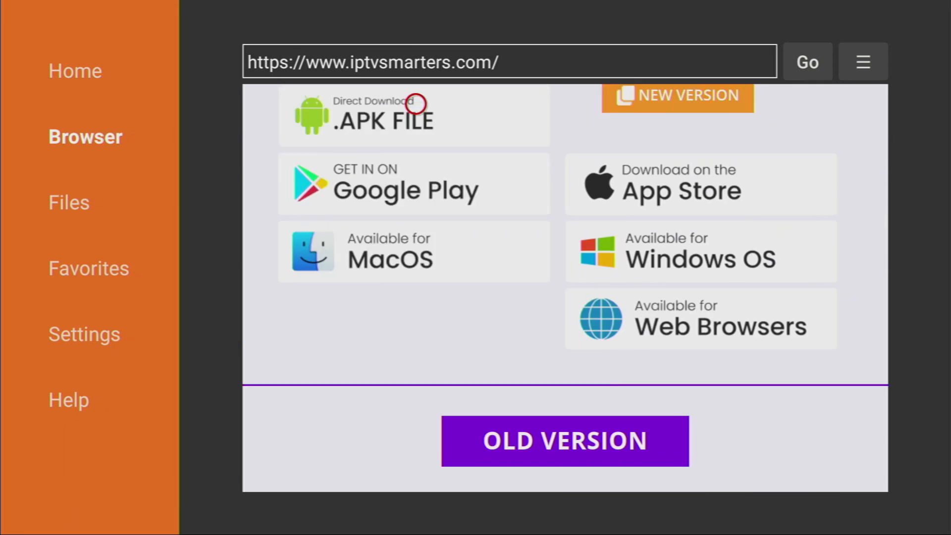
scroll(up, 3)
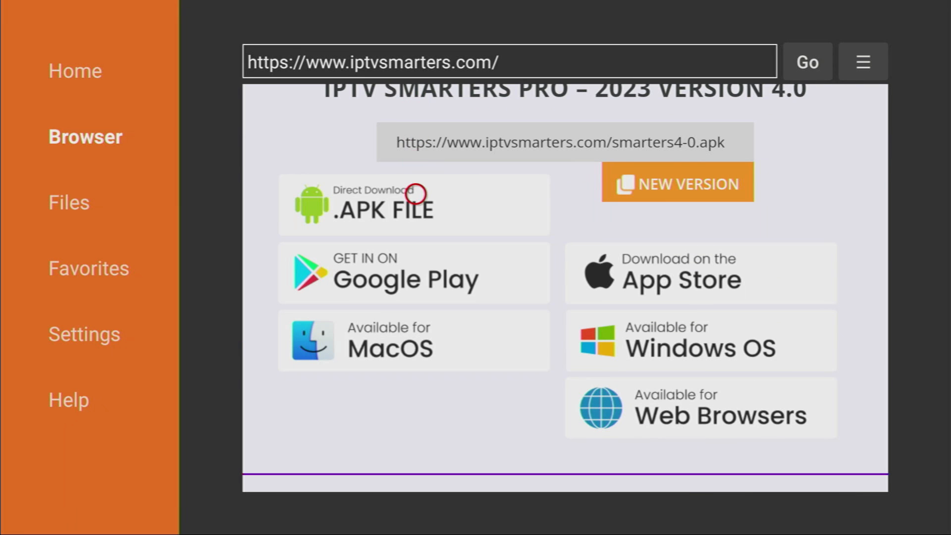
- Download the IPTV Smarters Pro 4.0 APK and install it
click(413, 205)
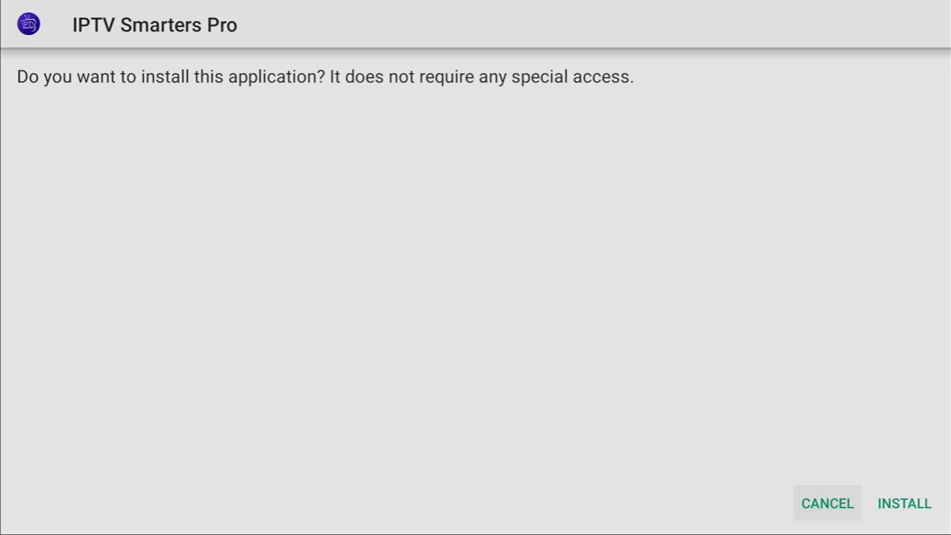
click(904, 503)
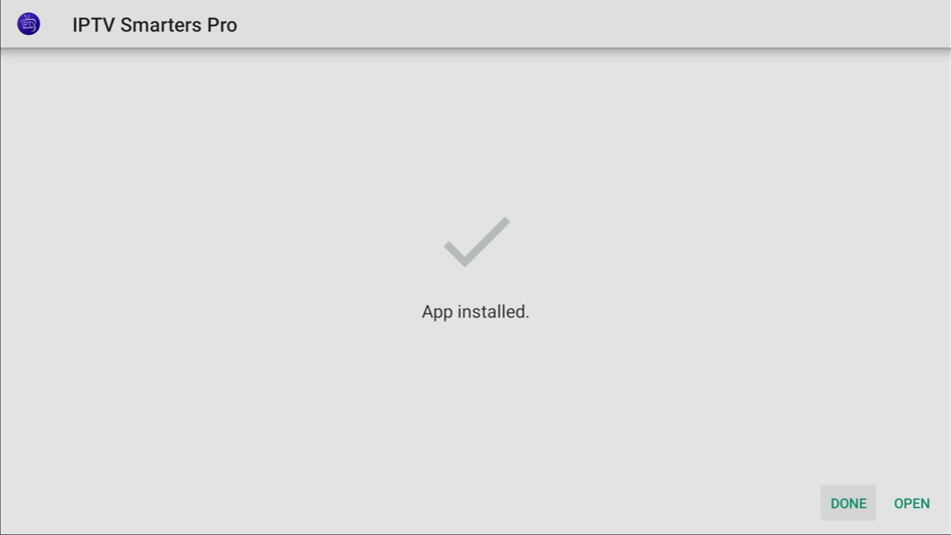
mouse_move(911, 503)
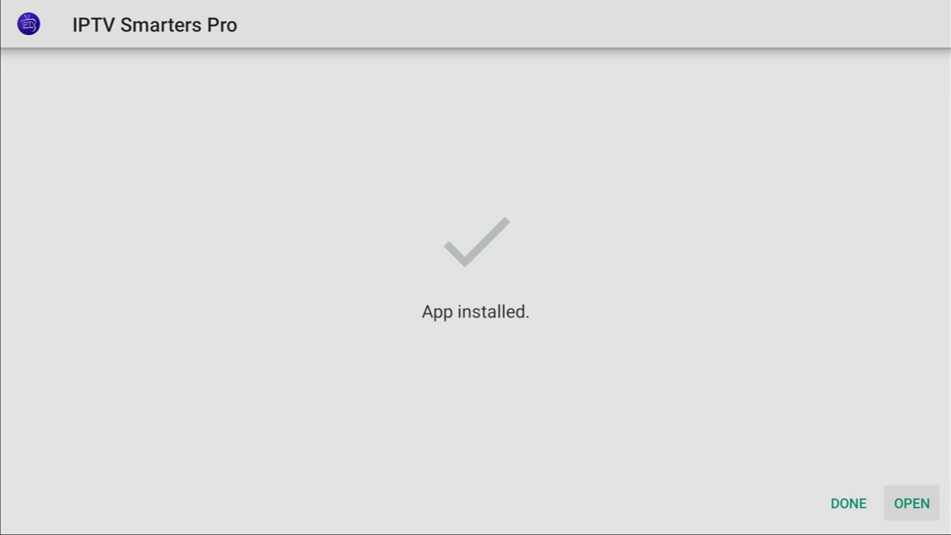
mouse_move(848, 502)
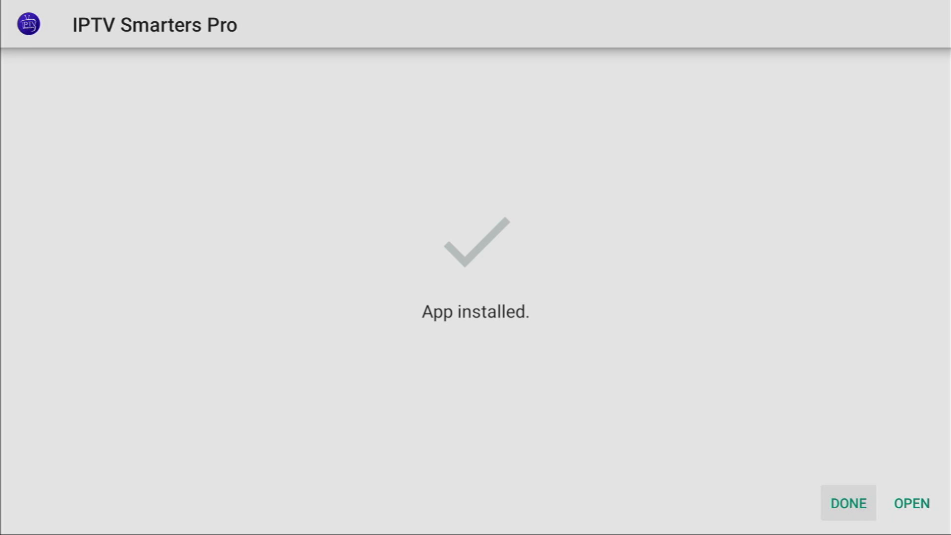
- Confirm the finished IPTV Smarters install with DONE and close the advert pop-up
click(848, 503)
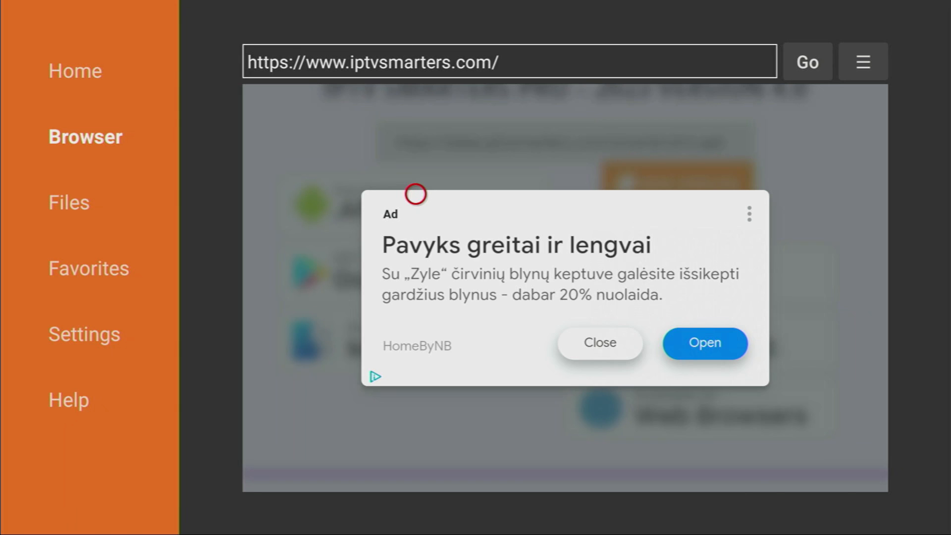
click(599, 343)
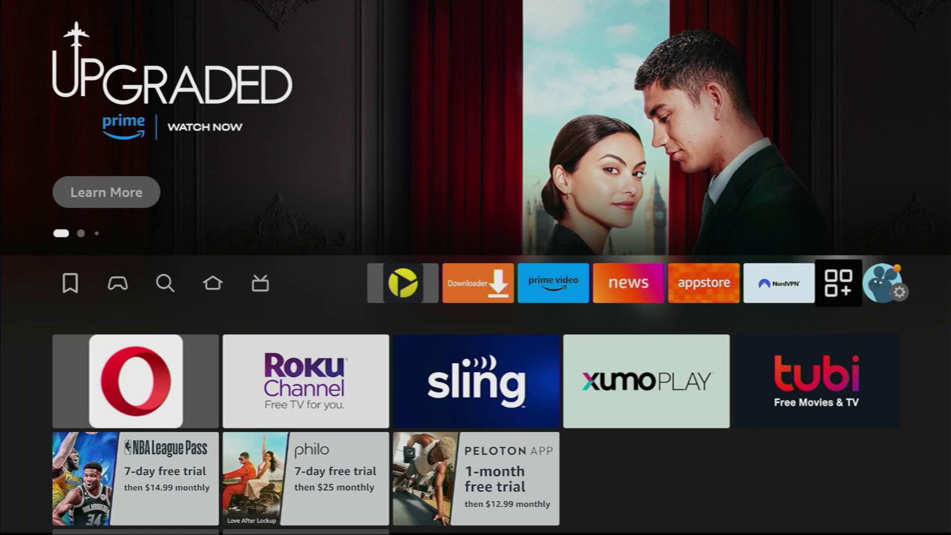
- Move IPTV Smarters Pro to first place in the Apps grid with Move to front
click(838, 283)
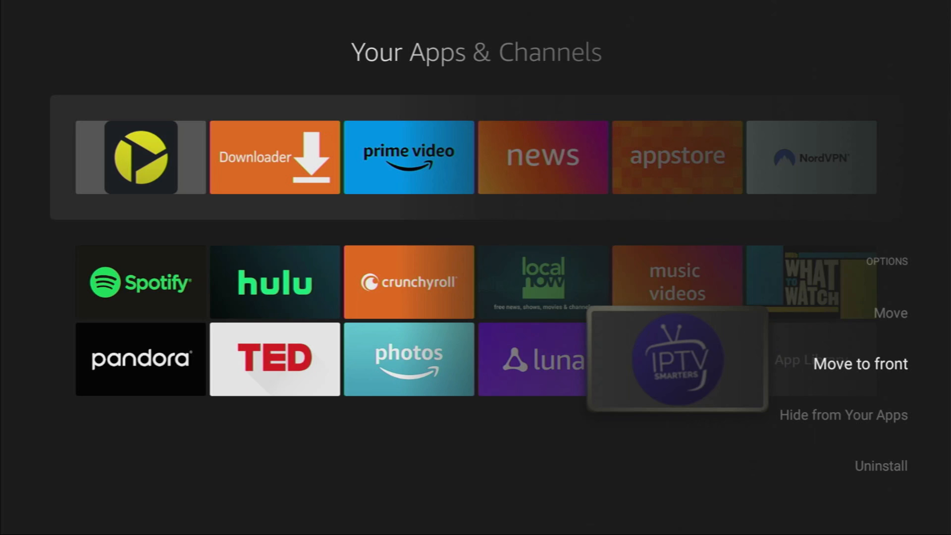
click(859, 363)
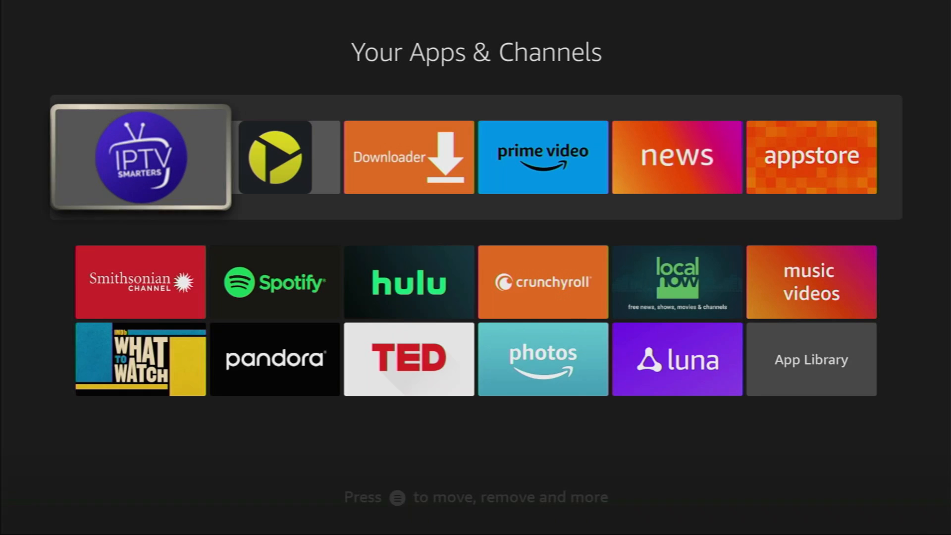
scroll(down, 3)
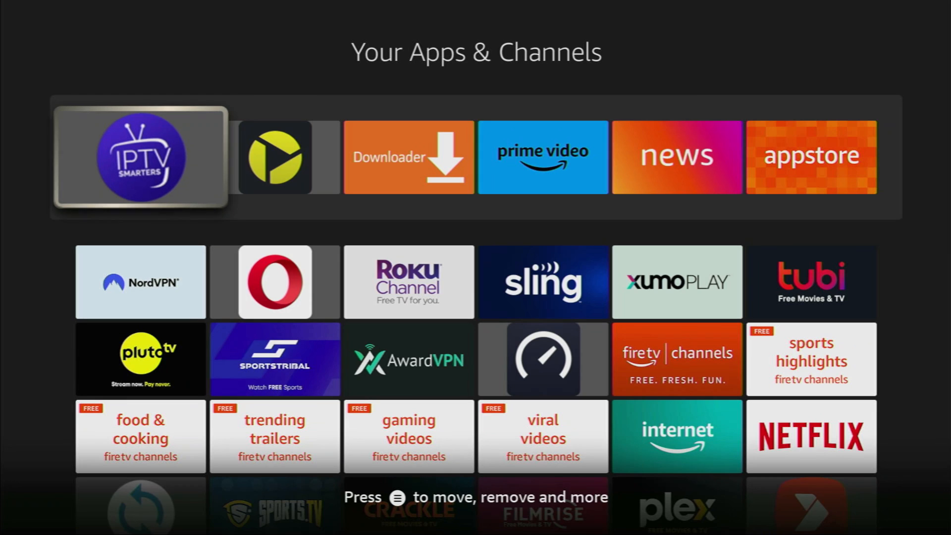
- Launch IPTV Smarters, save TV as the device type, and accept the terms
click(140, 157)
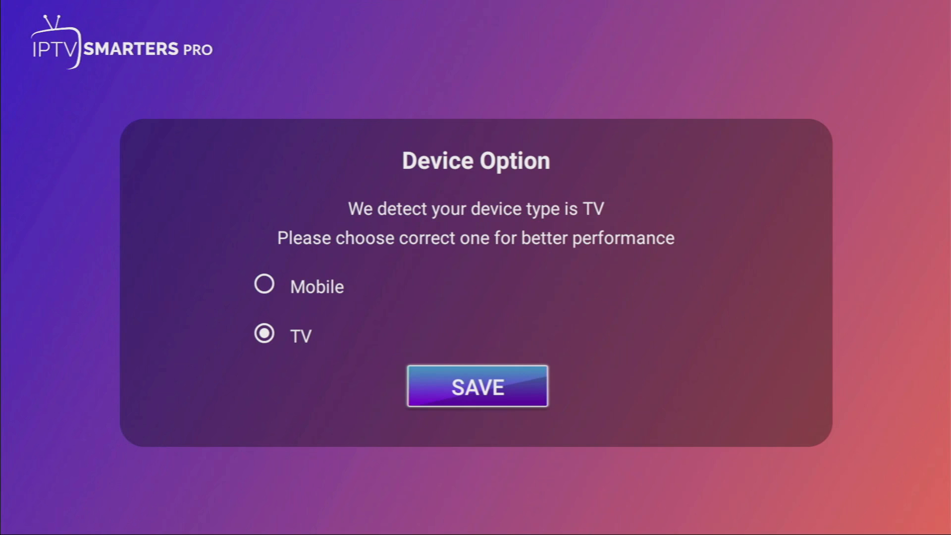
click(477, 386)
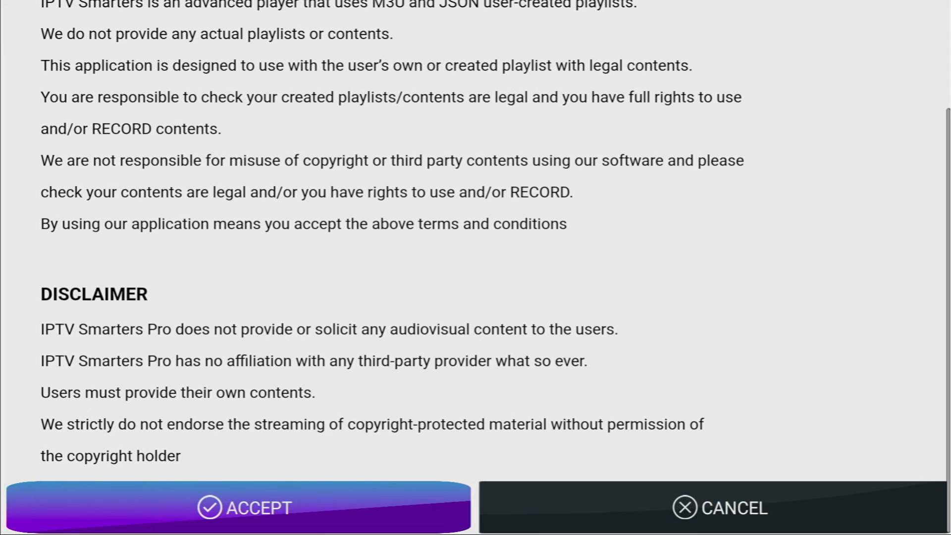
click(237, 508)
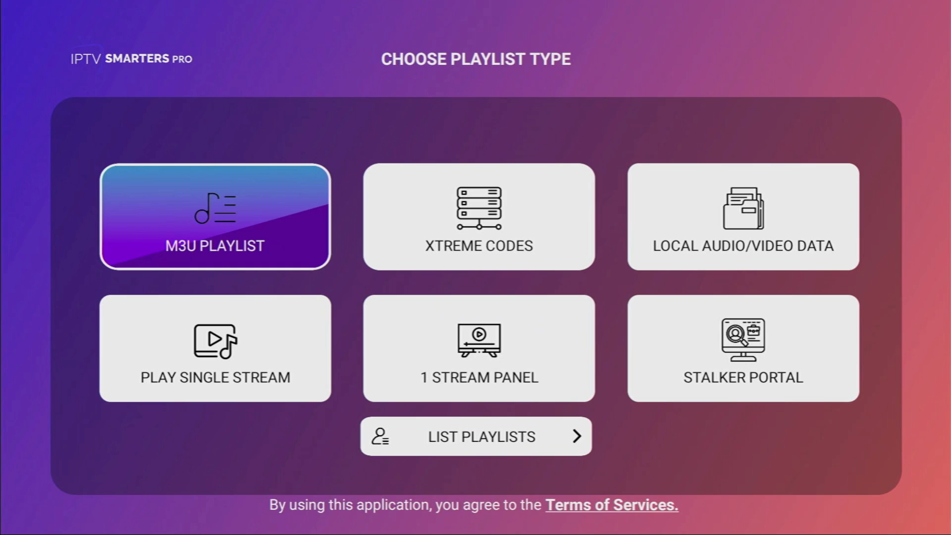
- Browse the M3U playlist FILE and M3U URL options, then open Xtreme Codes instead
click(214, 217)
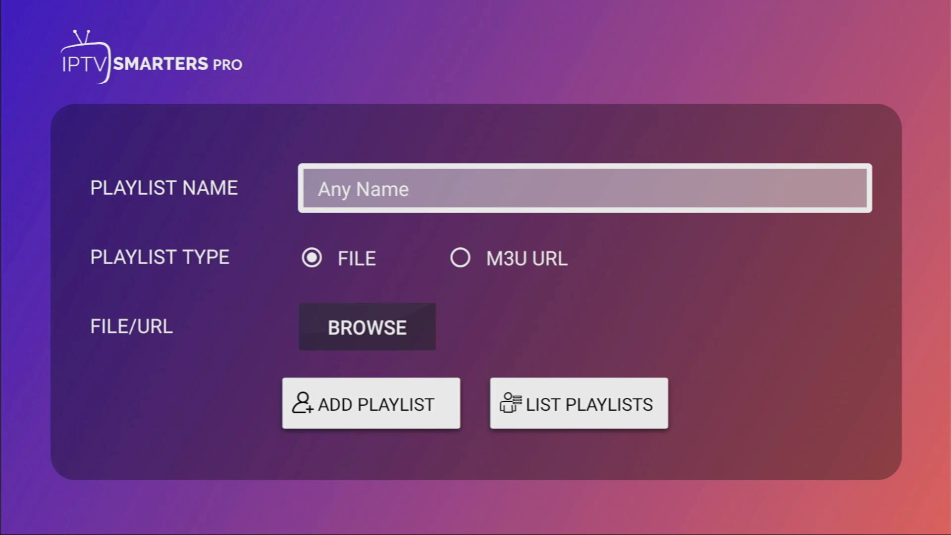
click(356, 257)
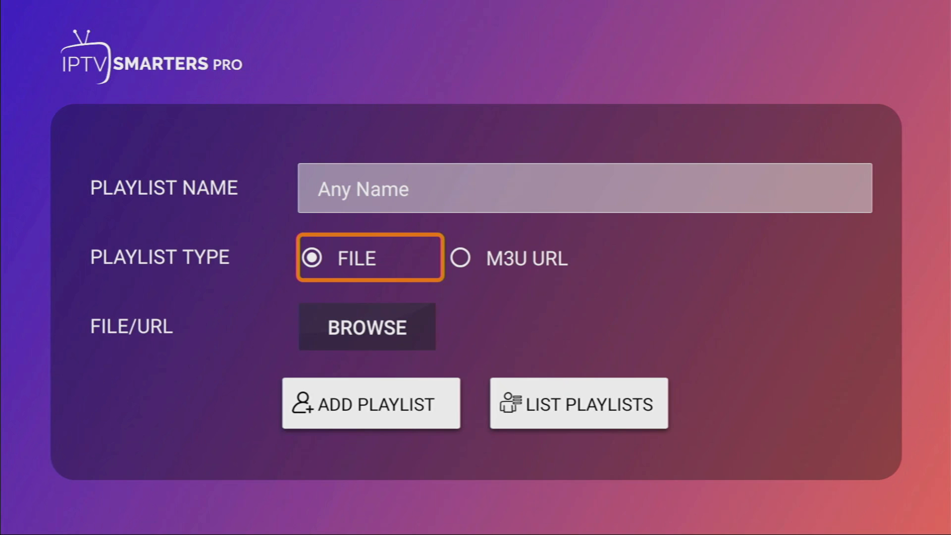
mouse_move(366, 327)
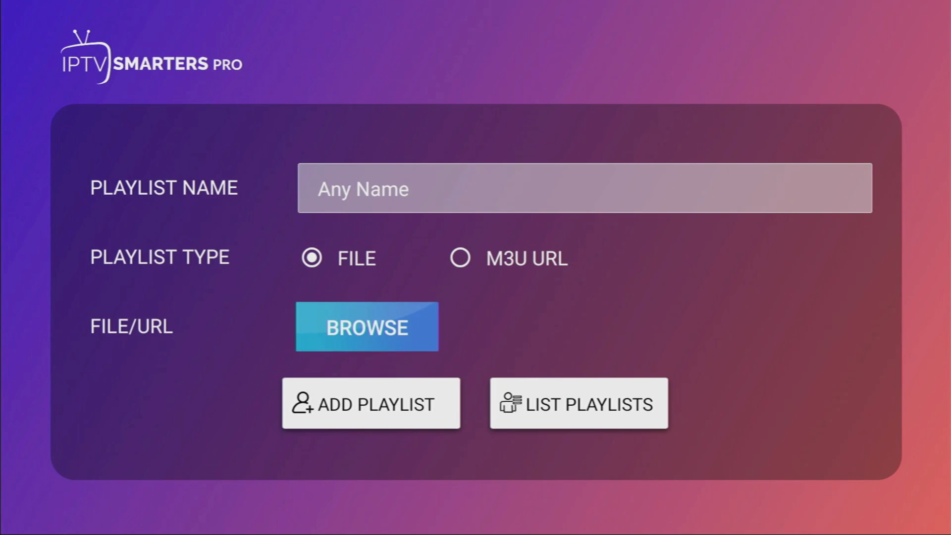
click(354, 257)
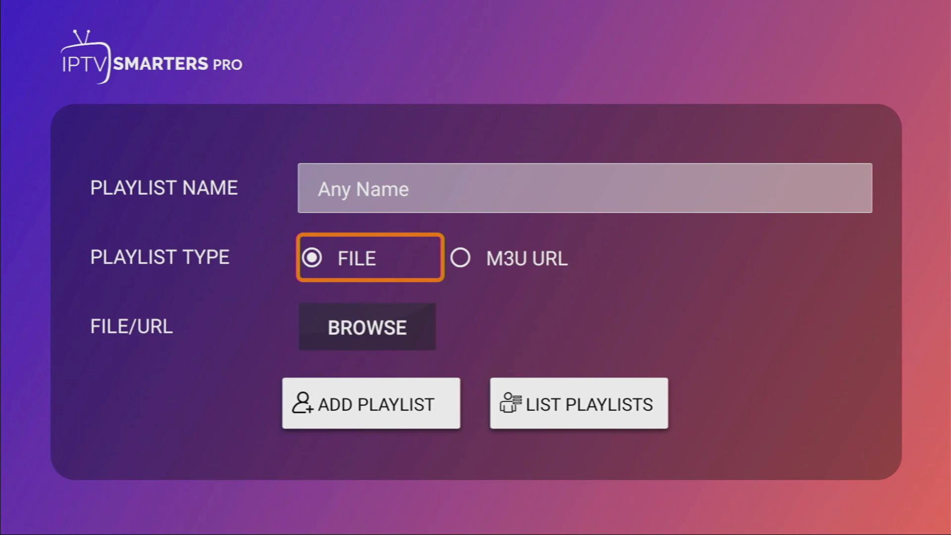
click(519, 258)
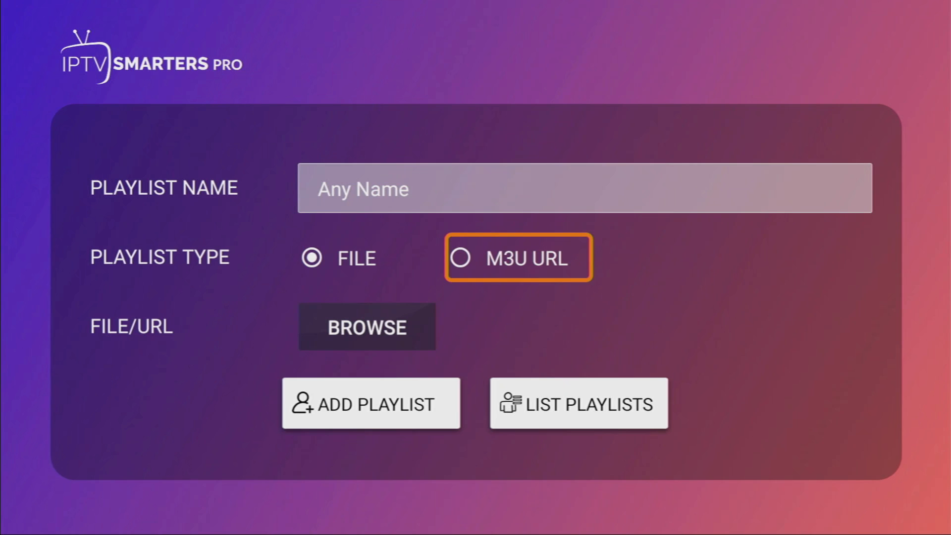
click(461, 258)
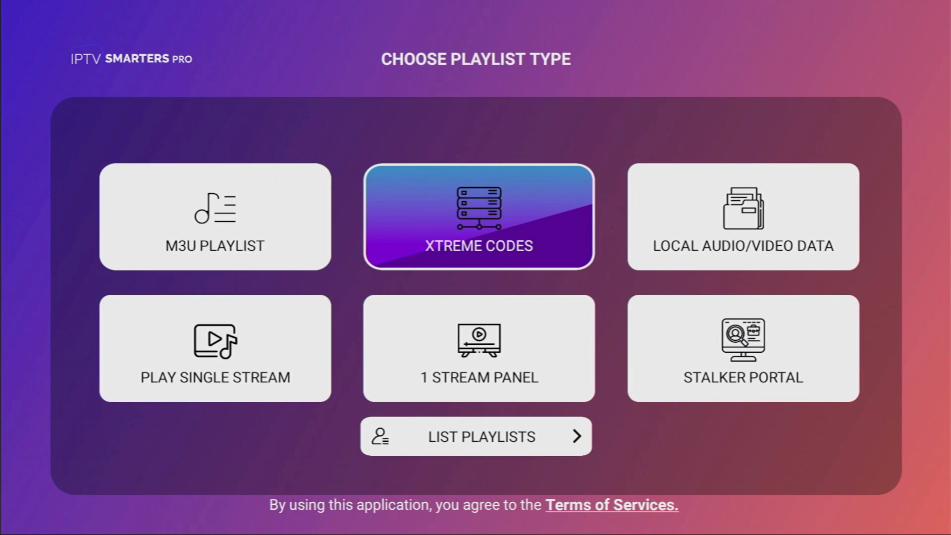
click(478, 216)
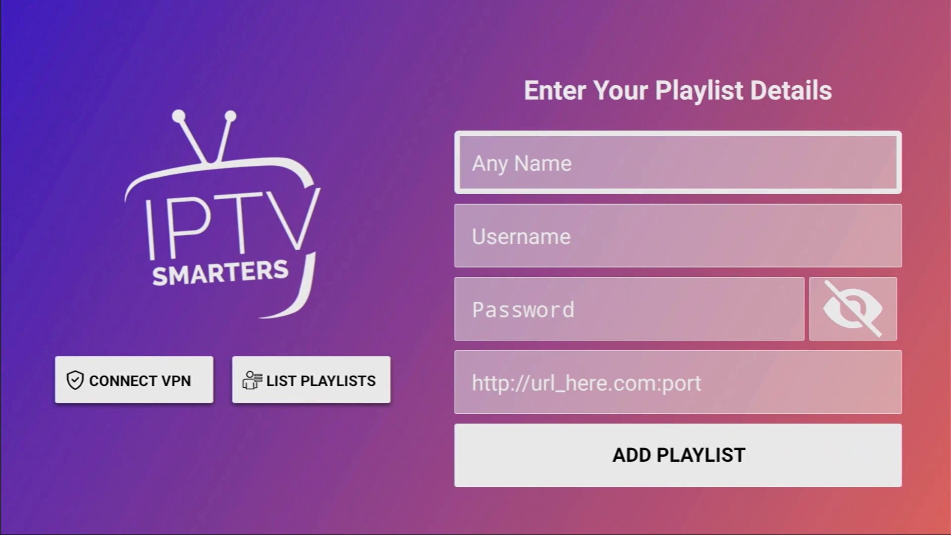